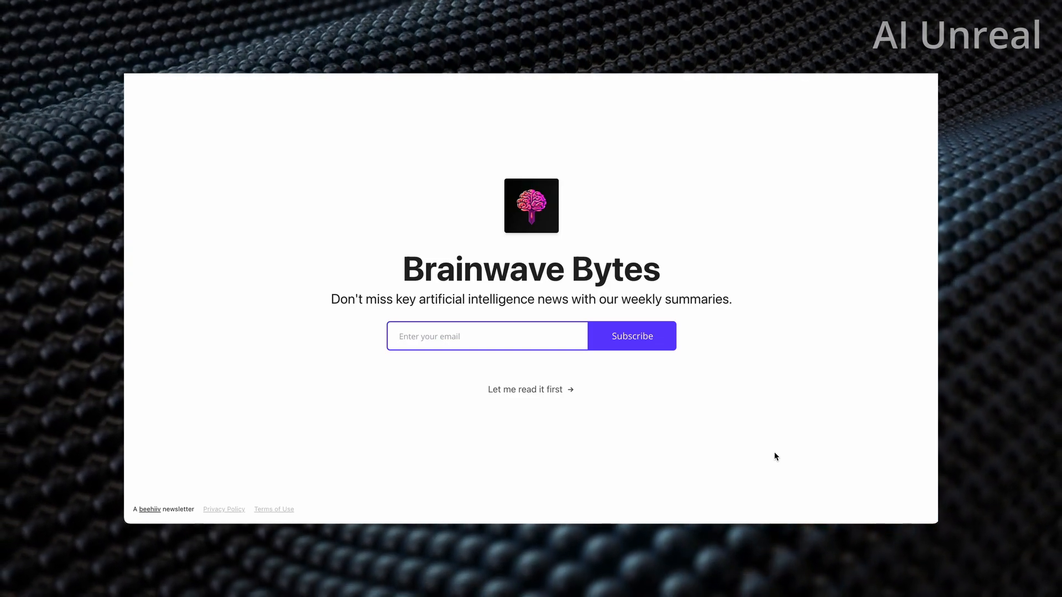
click(531, 389)
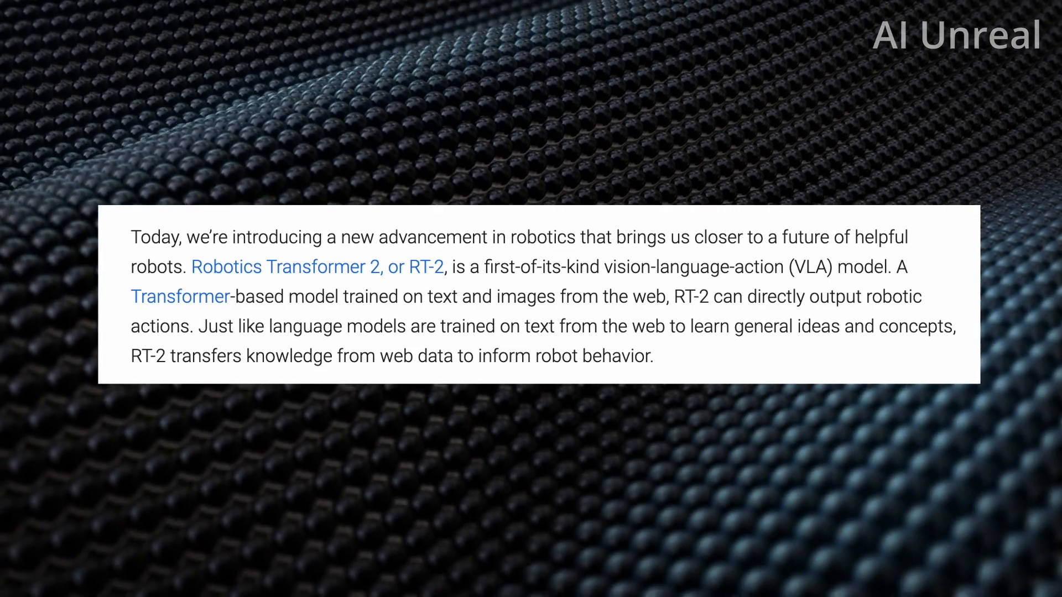